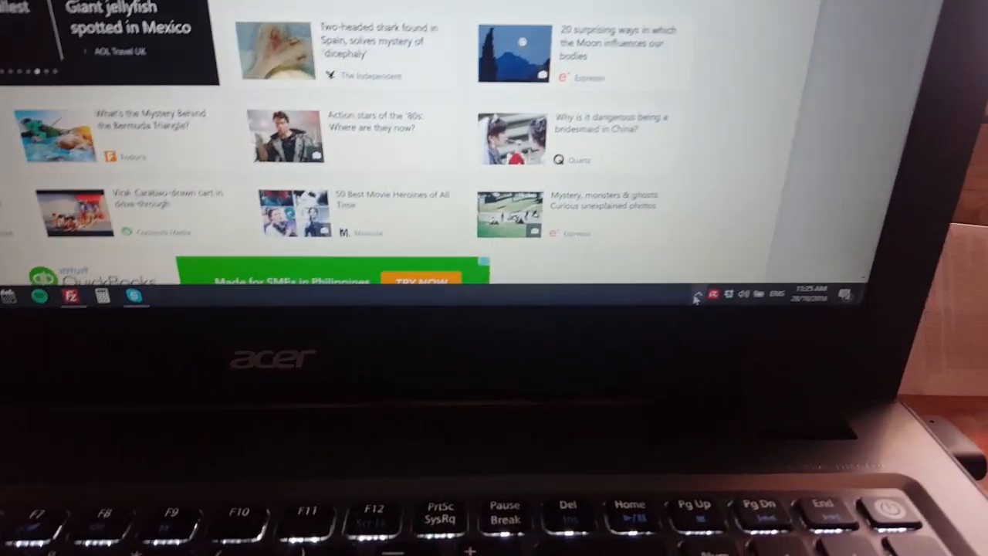
Show the available wireless networks from the taskbar network icon
left_click(698, 294)
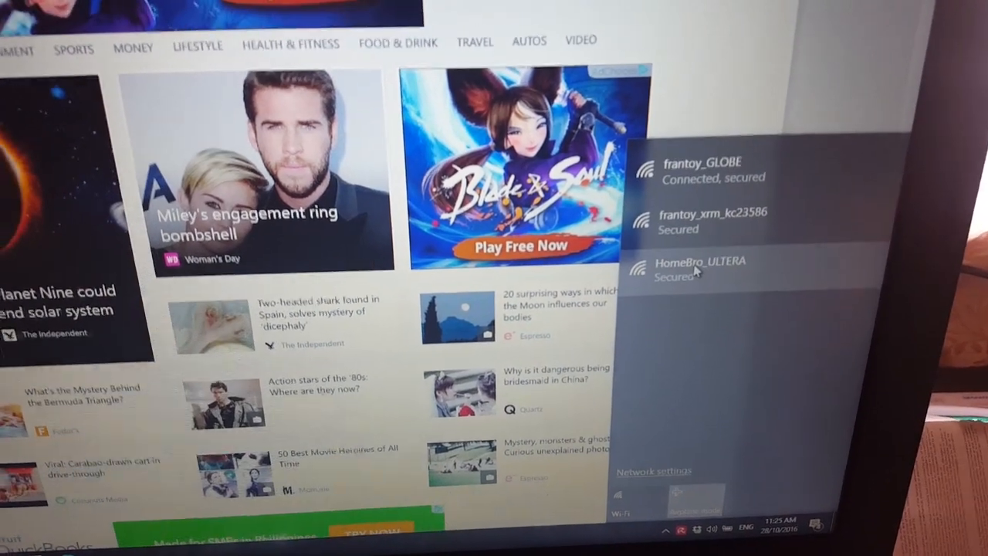
Connect to the HomeBro_ULTERA network and land on YouTube Subscriptions
left_click(699, 266)
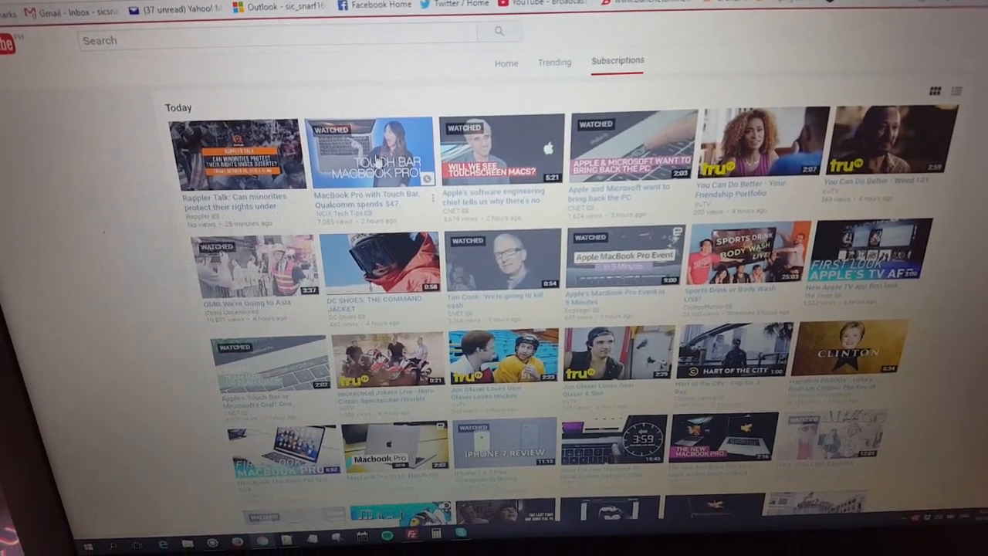
Go to Speedtest.net and begin the connection speed test
left_click(368, 151)
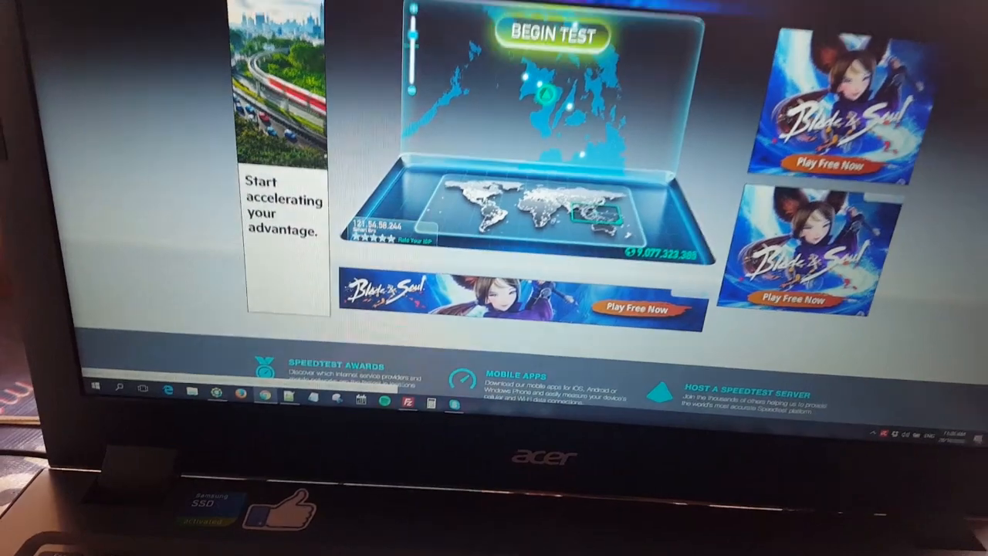
left_click(549, 36)
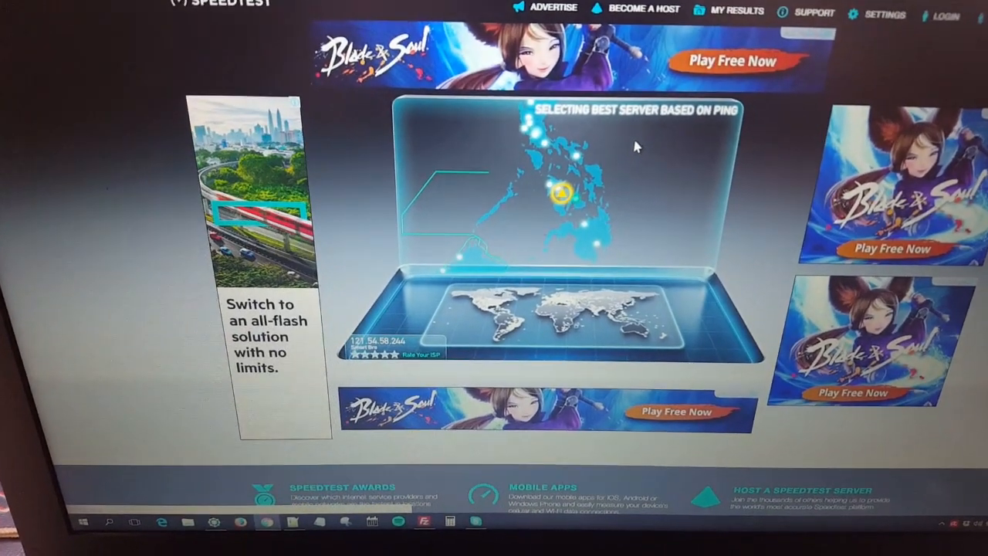